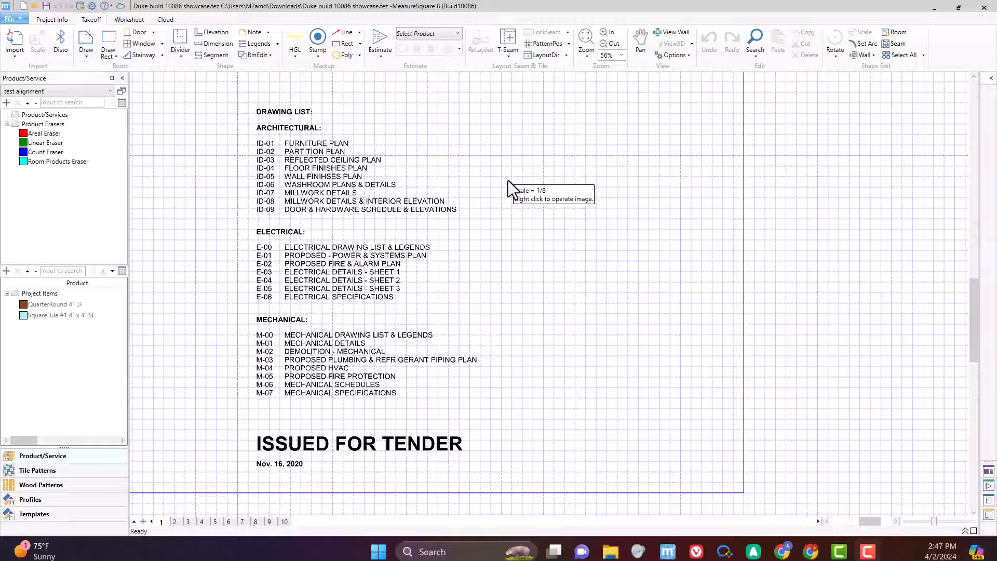
mouse_move(619, 241)
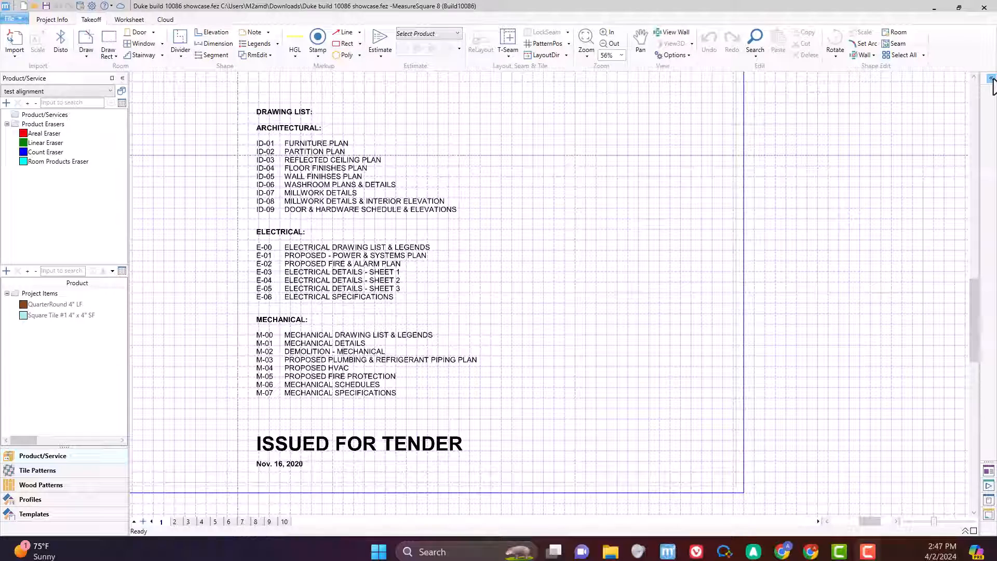
Show the property panel beside the ceiling plan
click(899, 499)
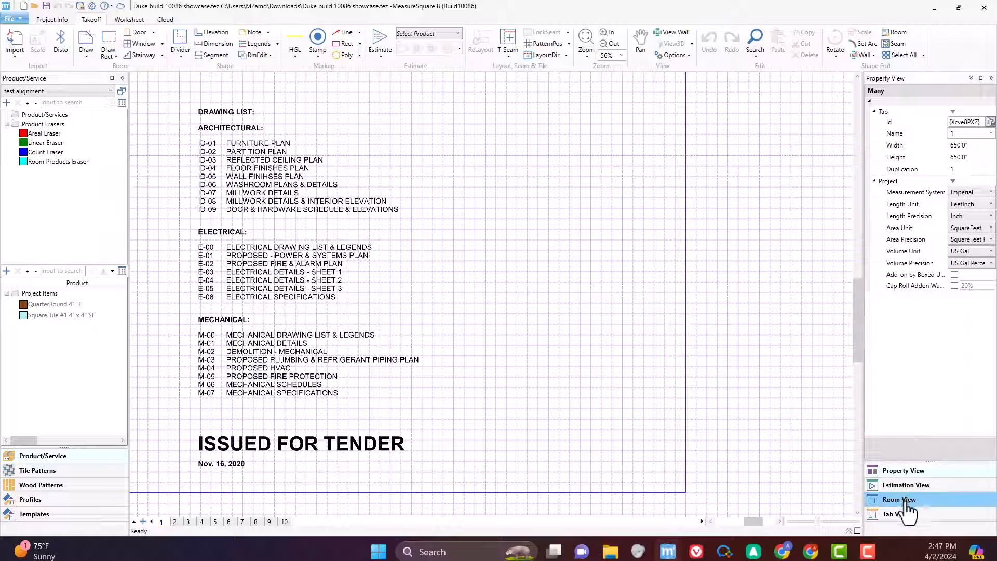
click(899, 499)
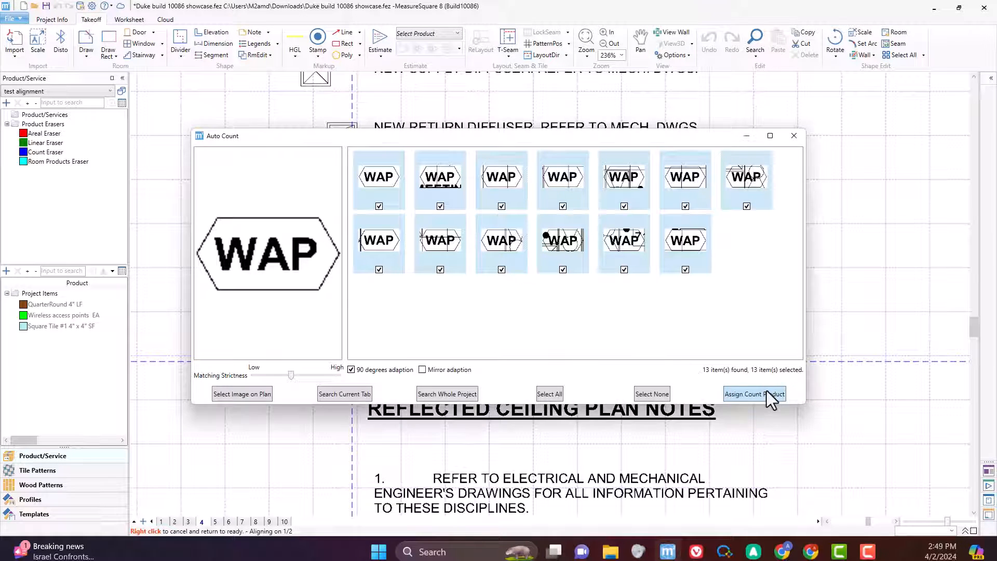
Assign the 13 found WAP symbols to the Wireless access points EA product
click(755, 393)
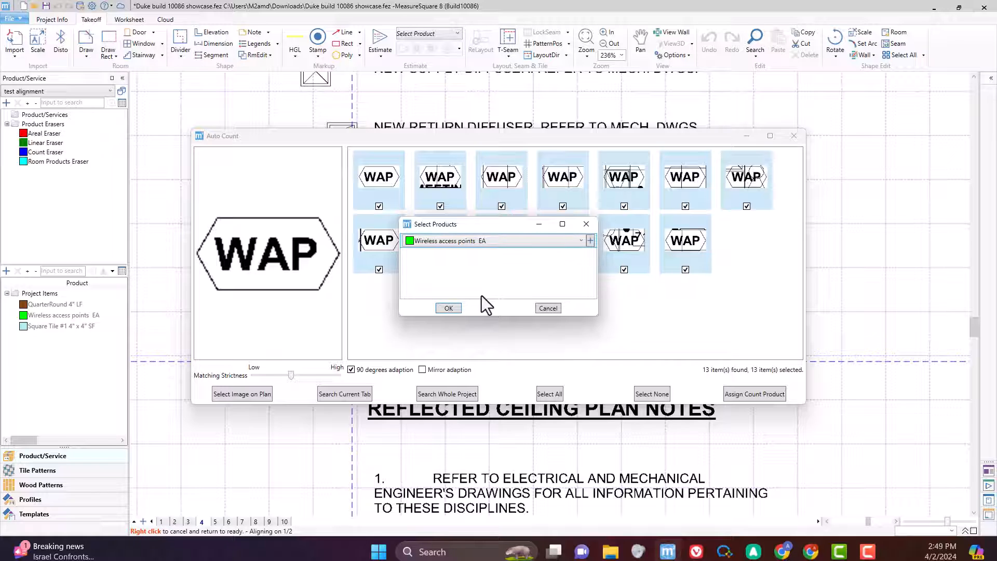
click(448, 308)
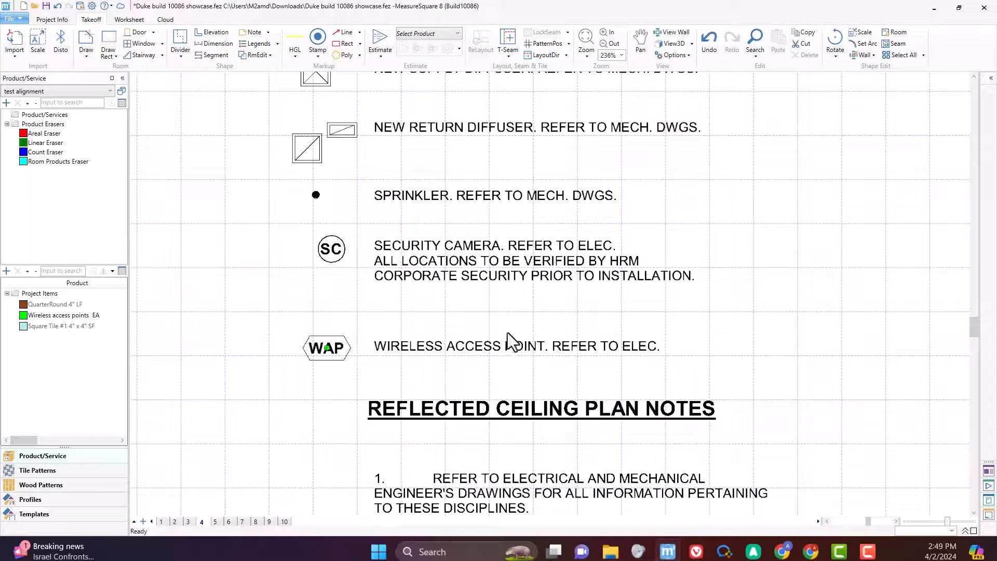